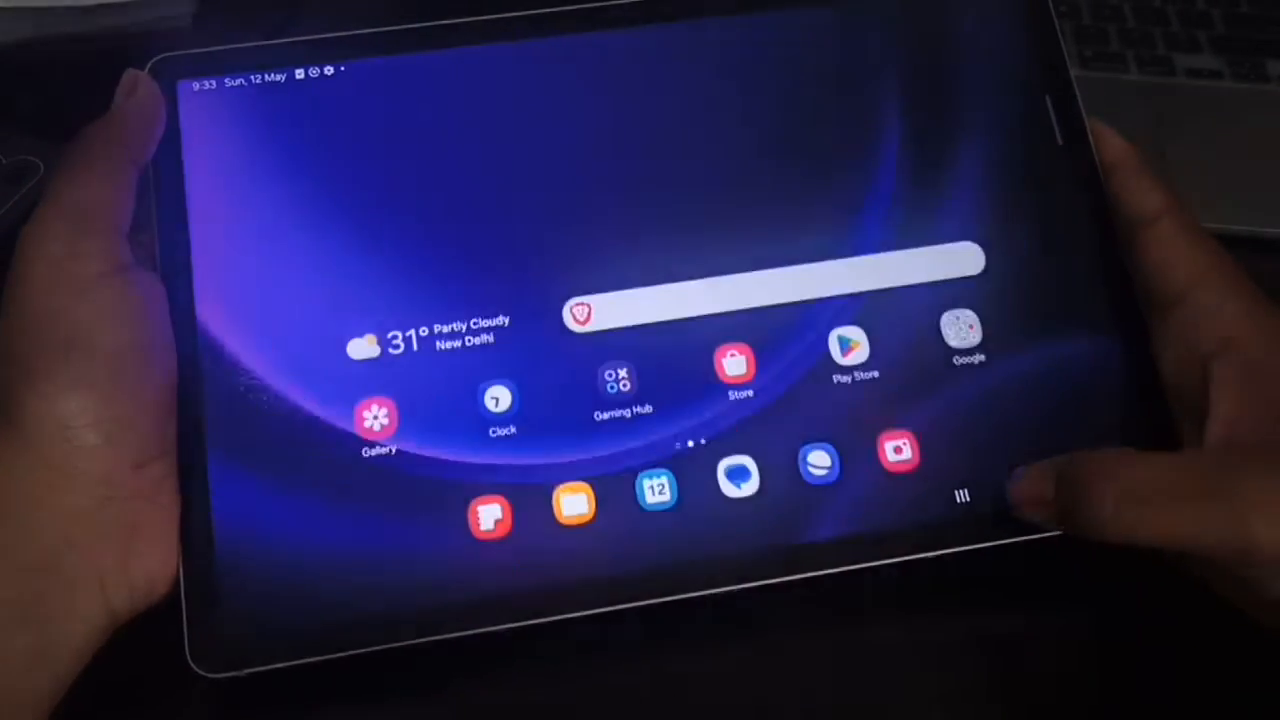
Pull down the quick settings panel, use the power key, and land in the app drawer
click(962, 496)
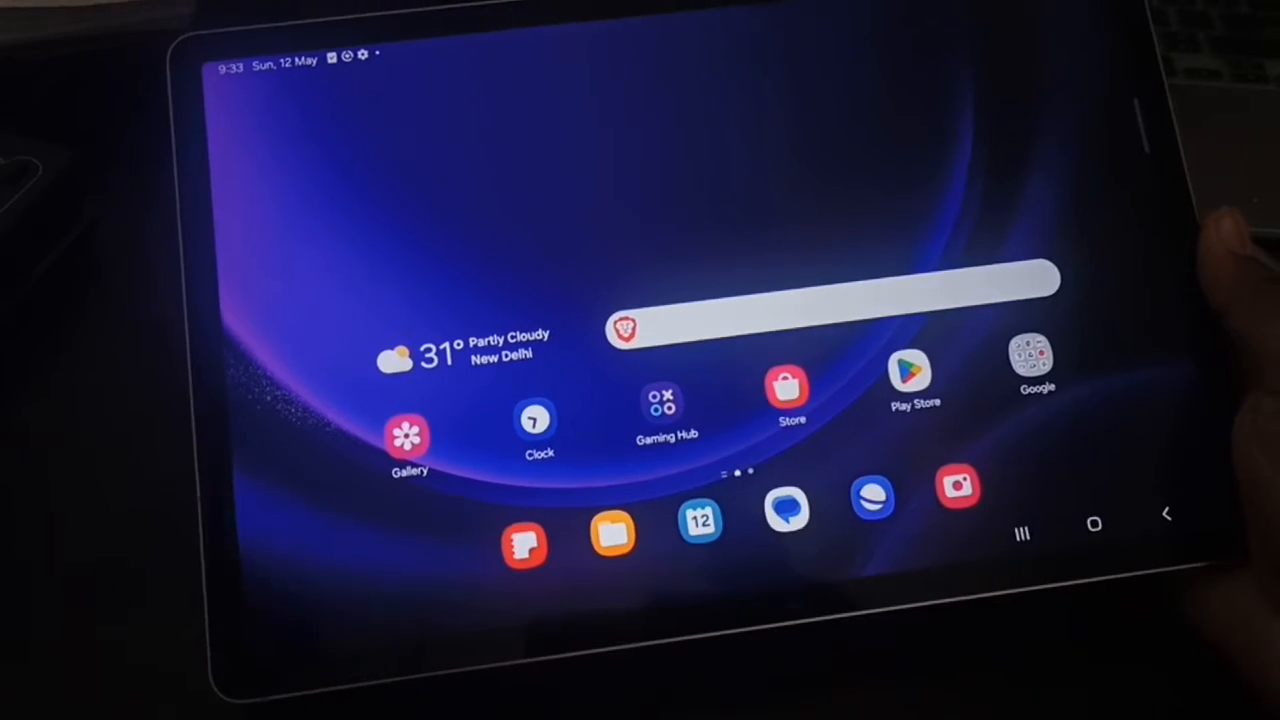
key(power)
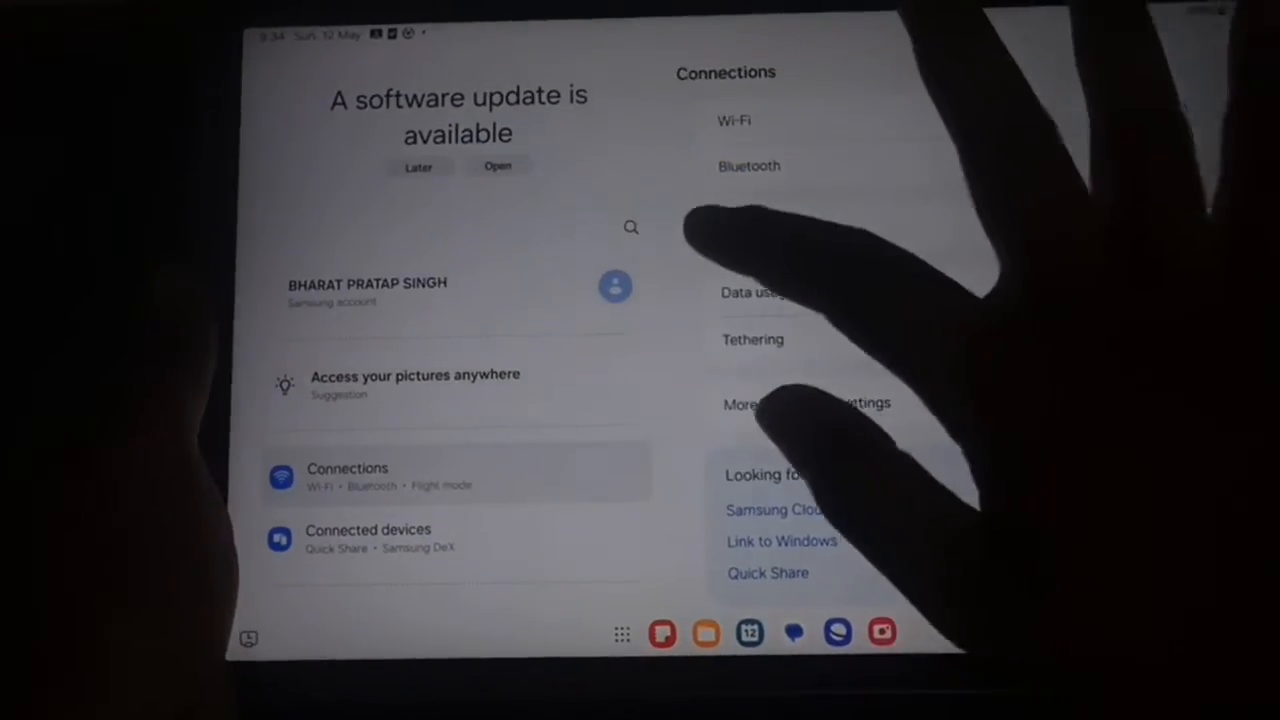
click(630, 228)
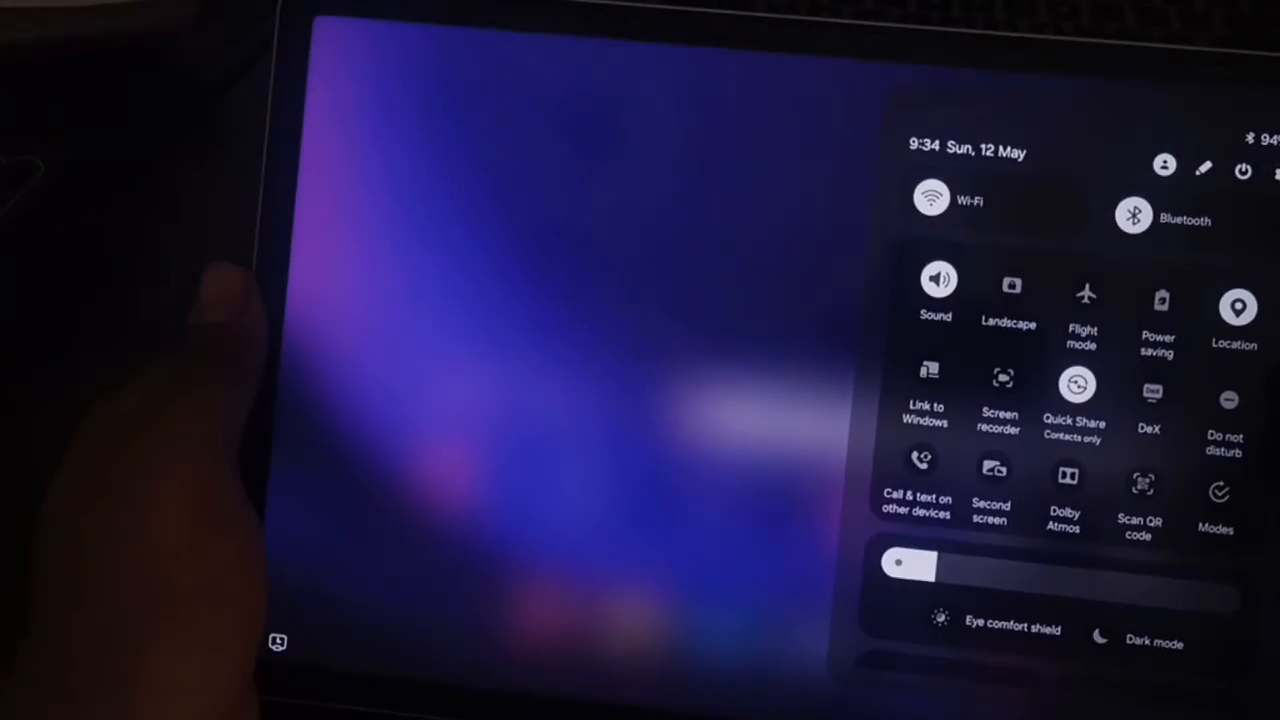
click(1242, 170)
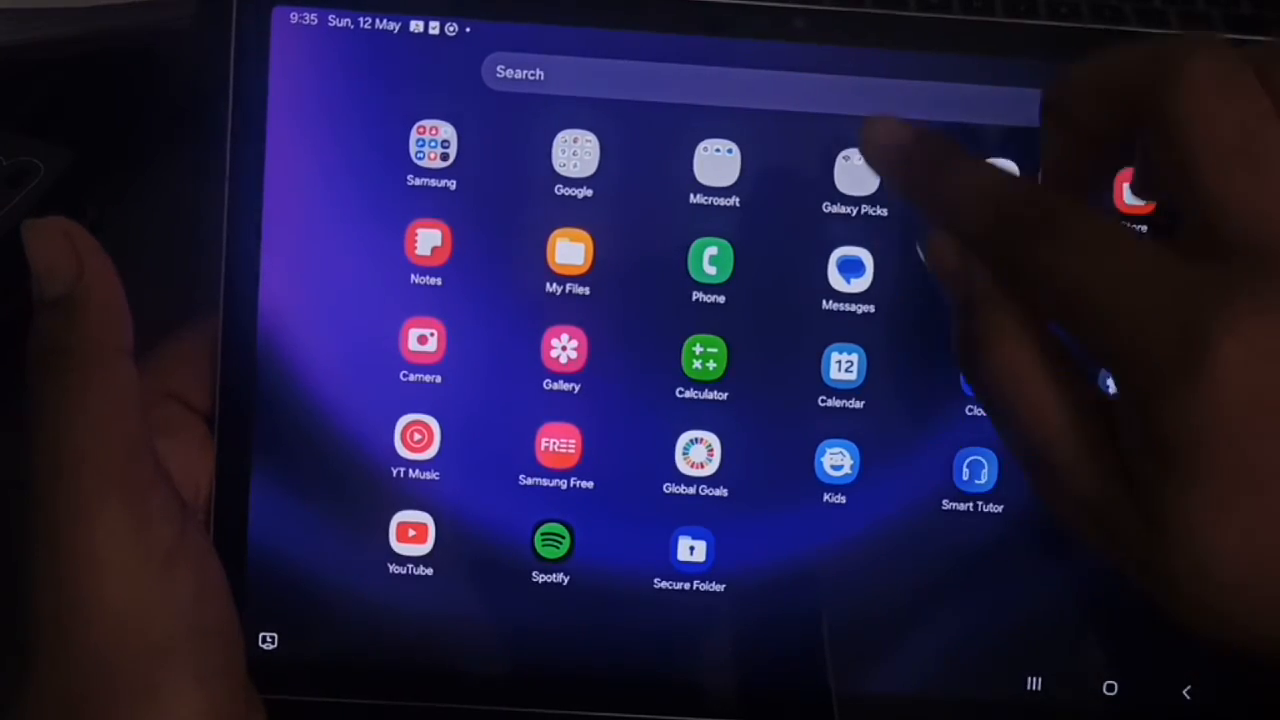
Search the app drawer for 'cont' then 'su' and reach the Samsung Contact us page
click(760, 72)
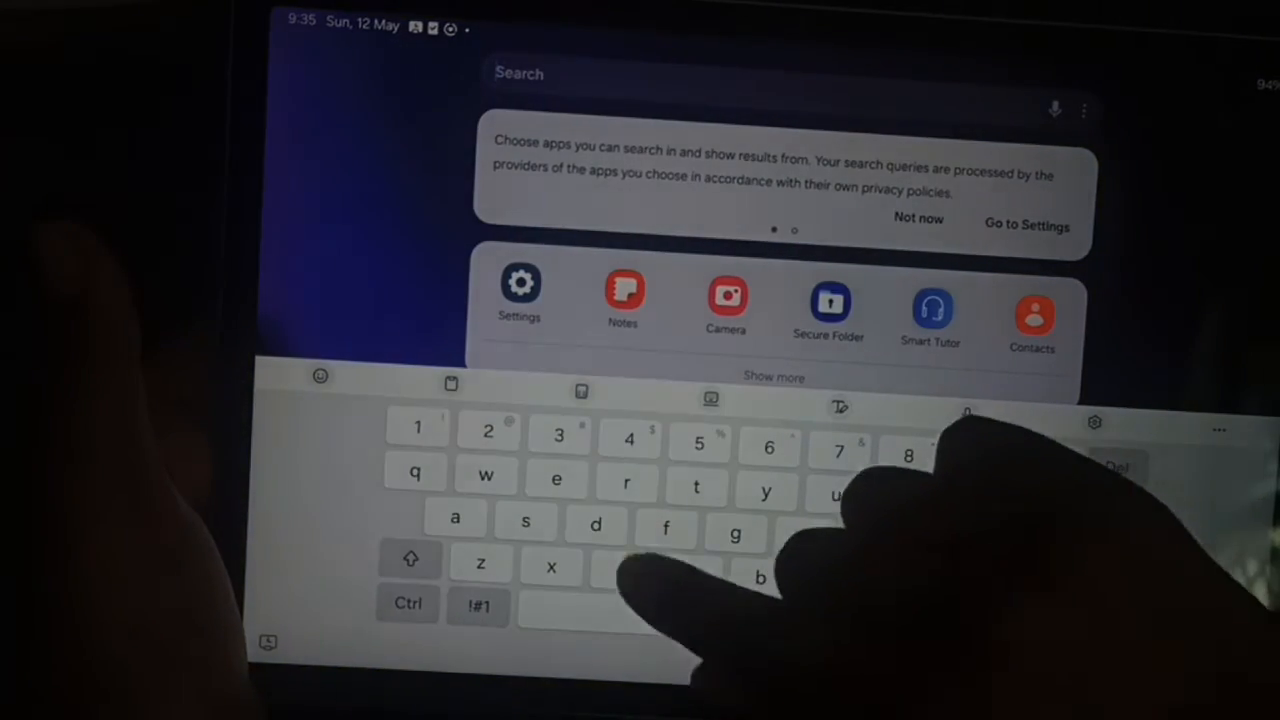
text(cont)
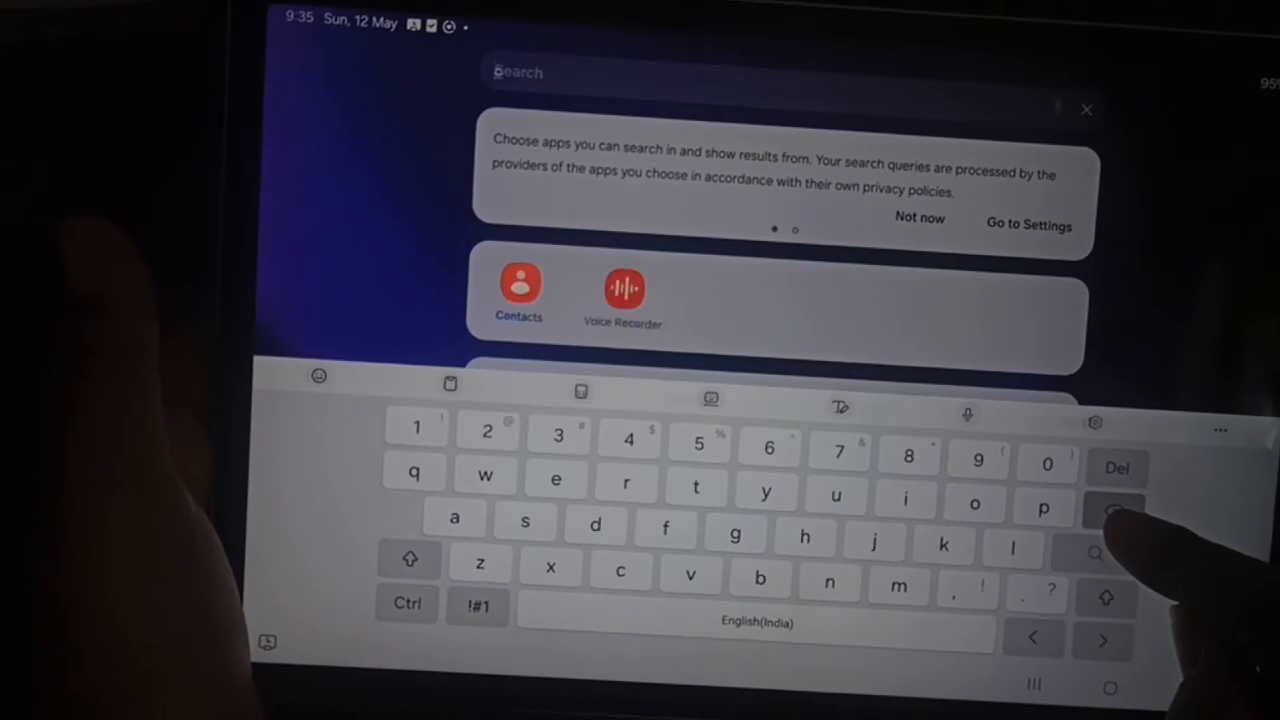
text(su)
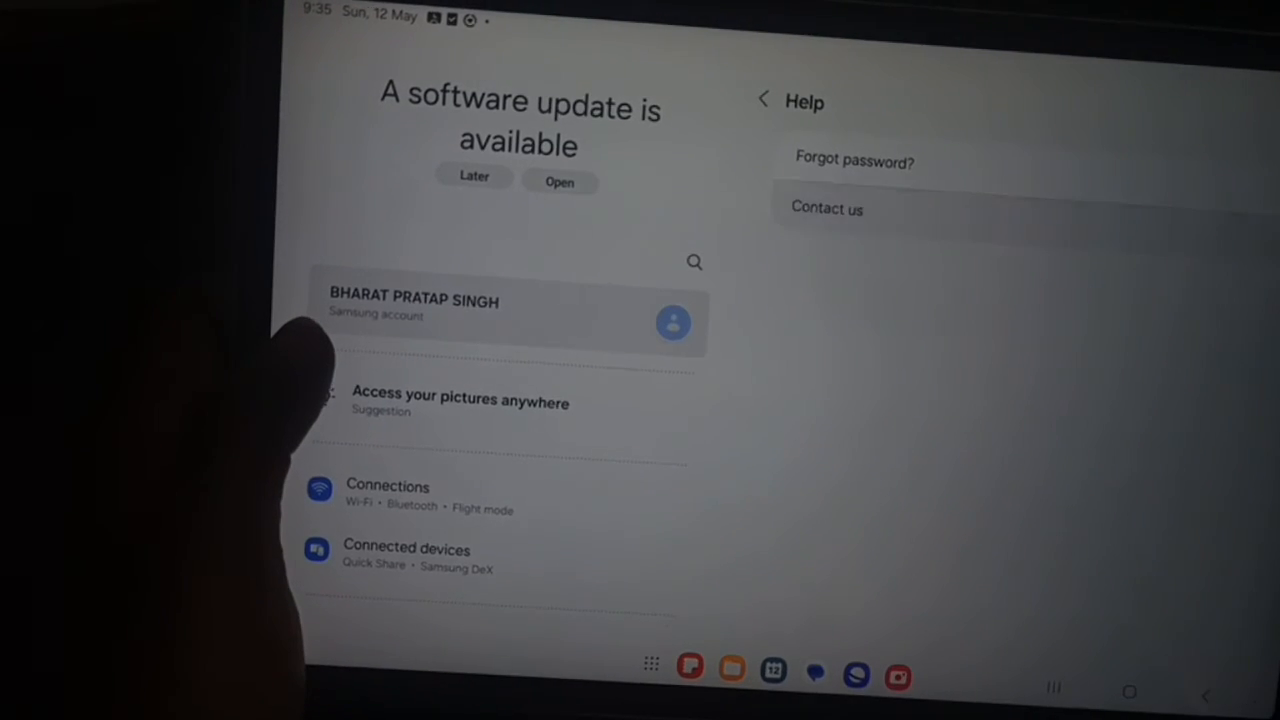
click(828, 208)
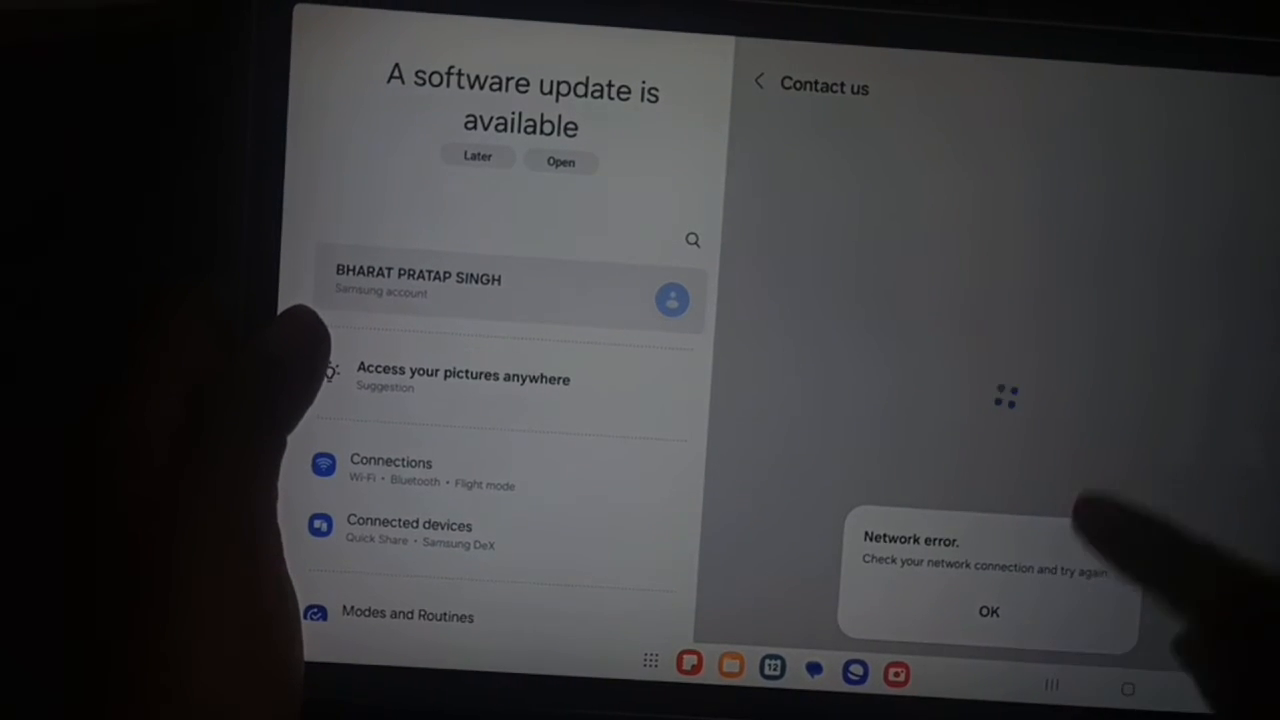